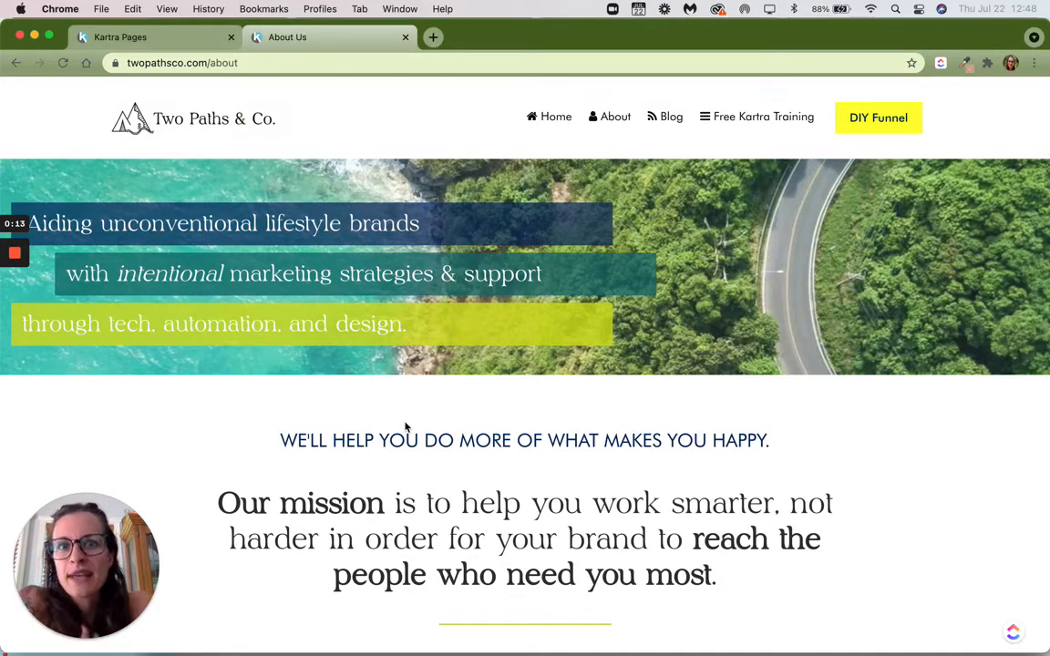
pyautogui.moveTo(365, 124)
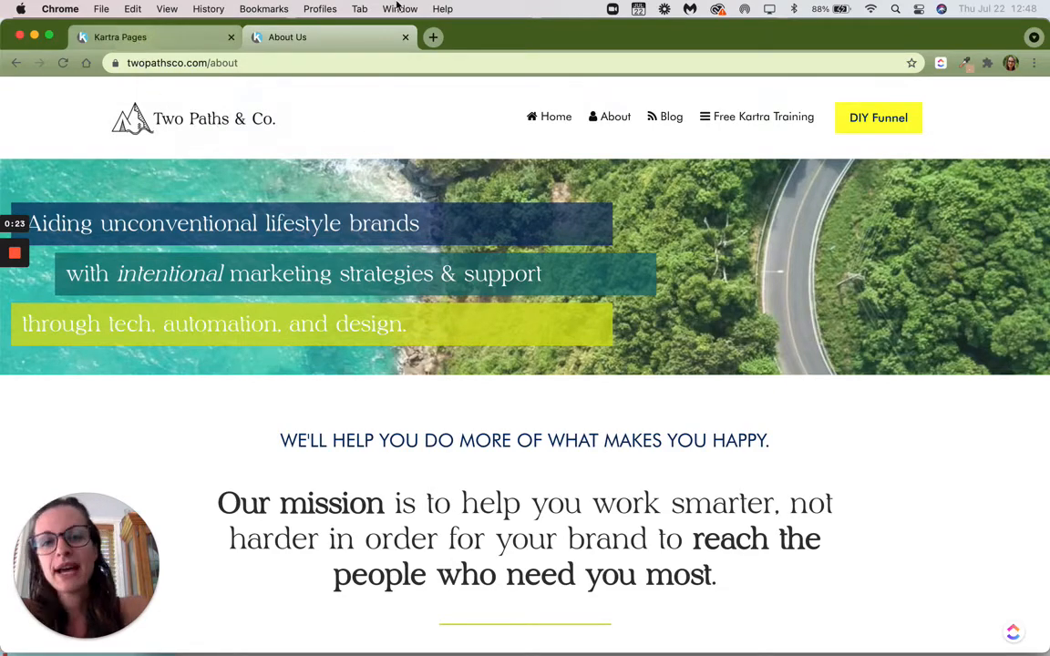
# - From the Kartra profile dropdown, choose Custom domains to list the connected domains
pyautogui.click(155, 36)
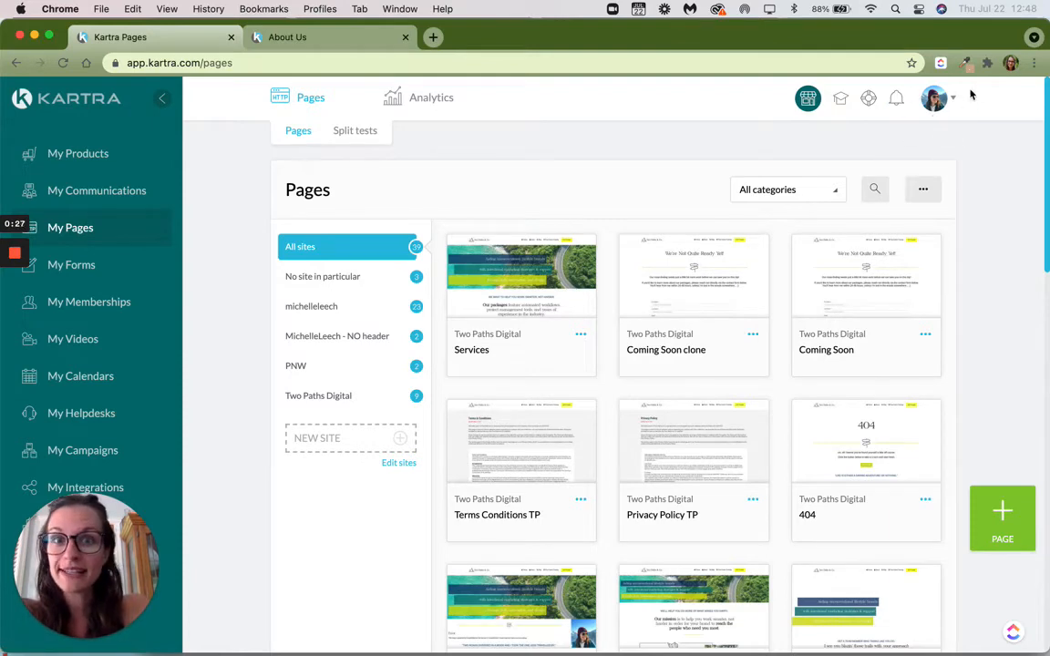
pyautogui.click(933, 98)
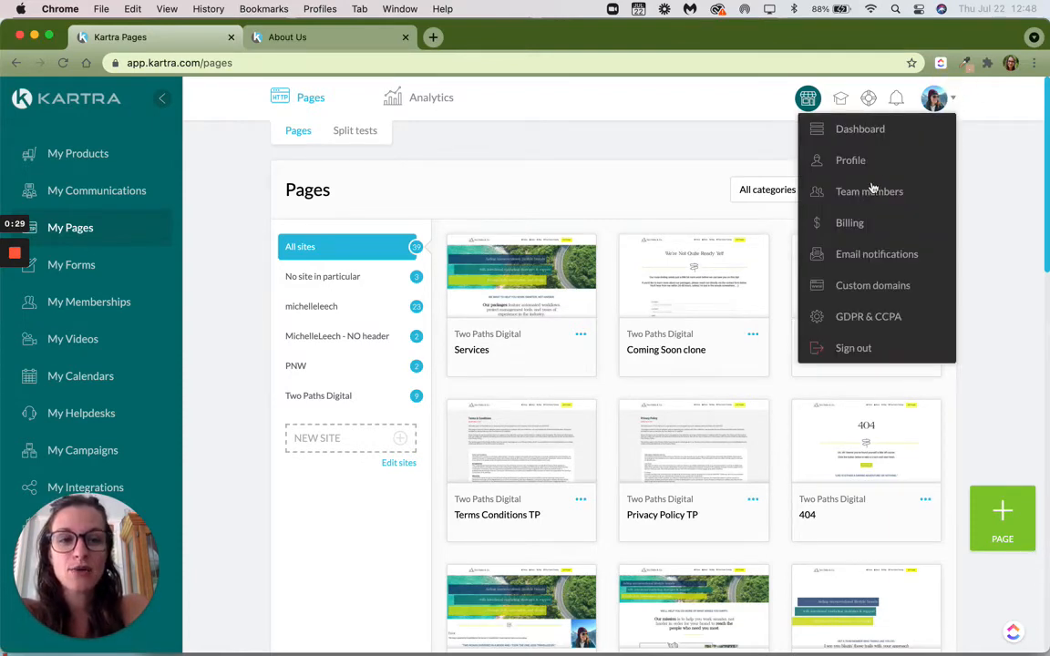
pyautogui.click(872, 285)
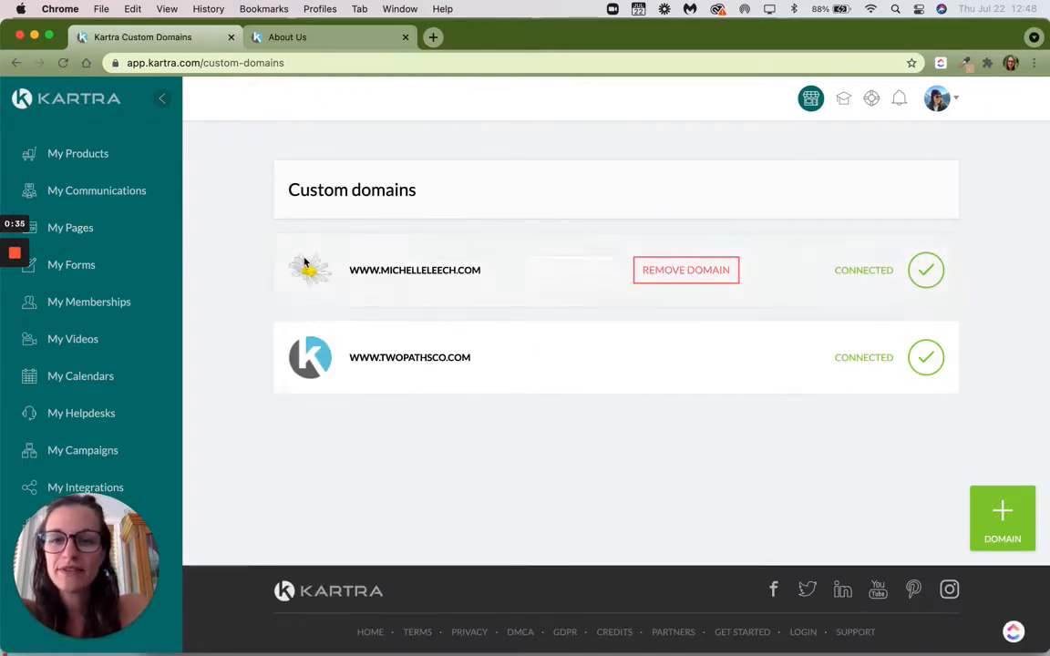
pyautogui.moveTo(306, 266)
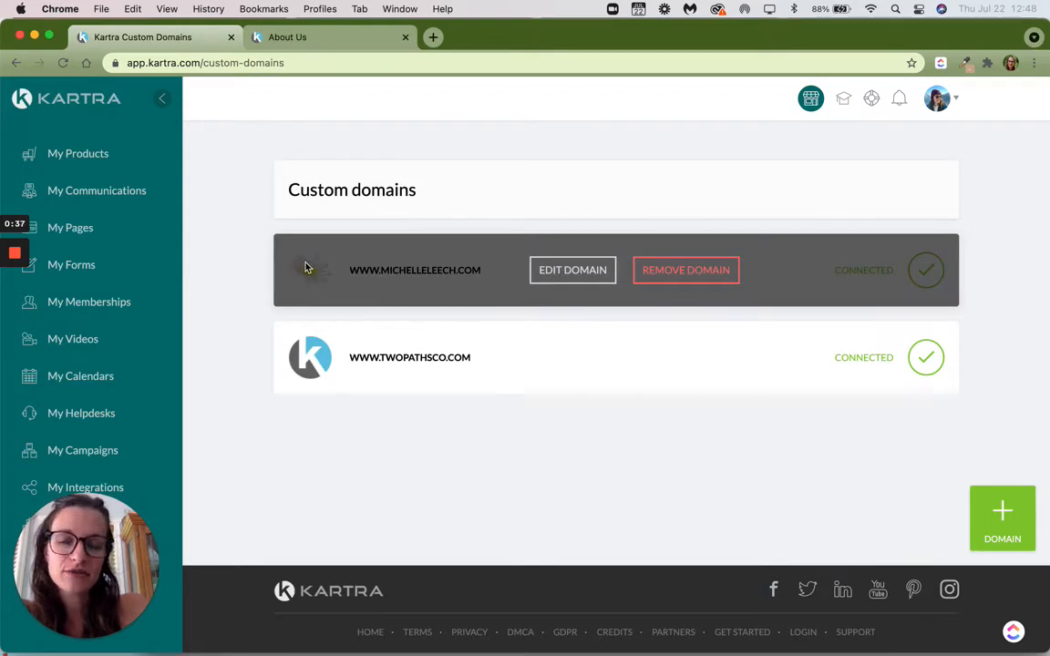
pyautogui.moveTo(317, 380)
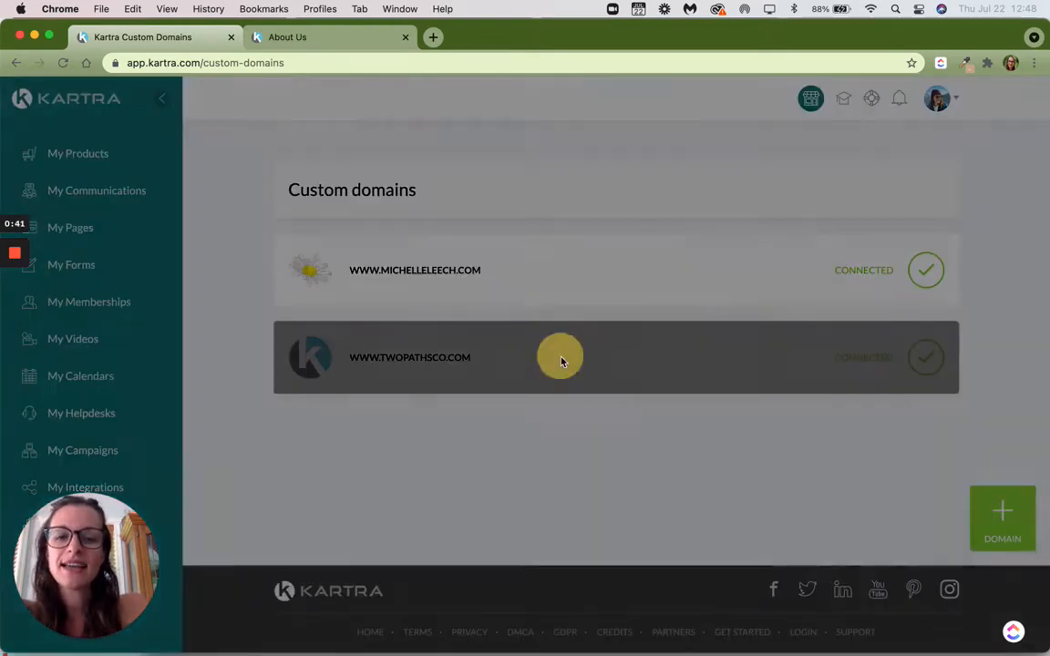
# - Edit the twopathsco.com domain and crop the uploaded mountain logo to frame it as the favicon
pyautogui.click(562, 356)
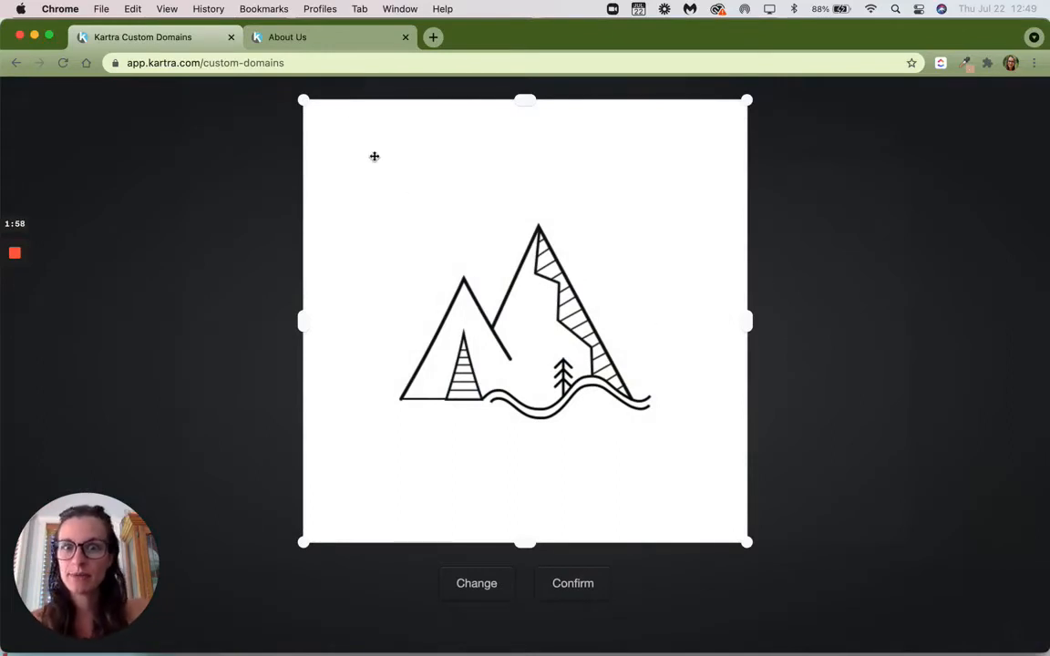
pyautogui.moveTo(303, 98); pyautogui.dragTo(392, 189)
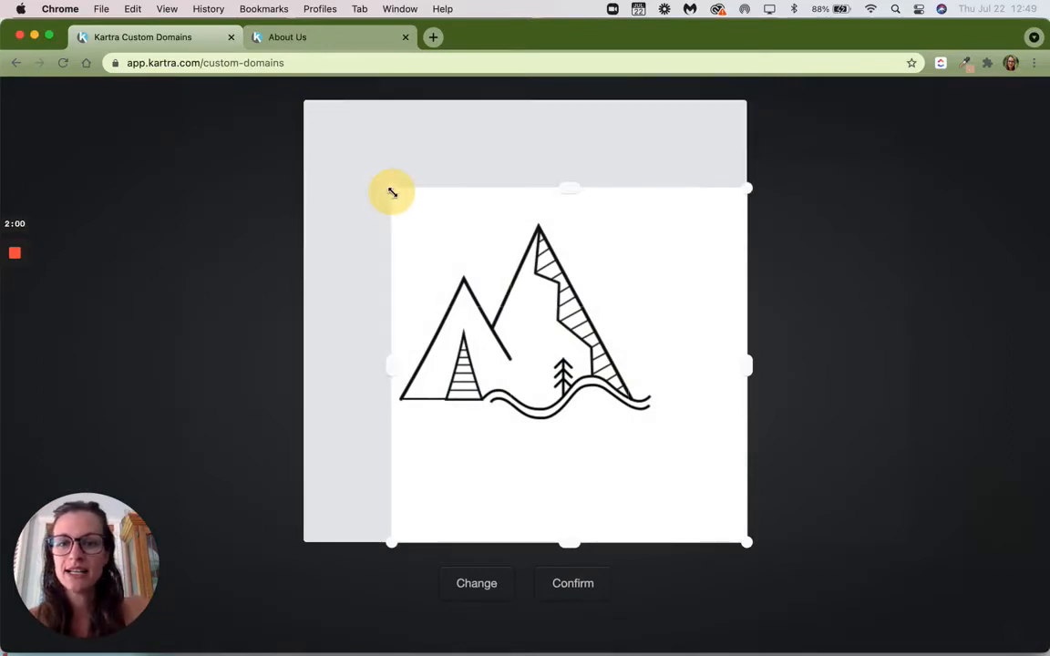
pyautogui.moveTo(392, 191); pyautogui.dragTo(675, 465)
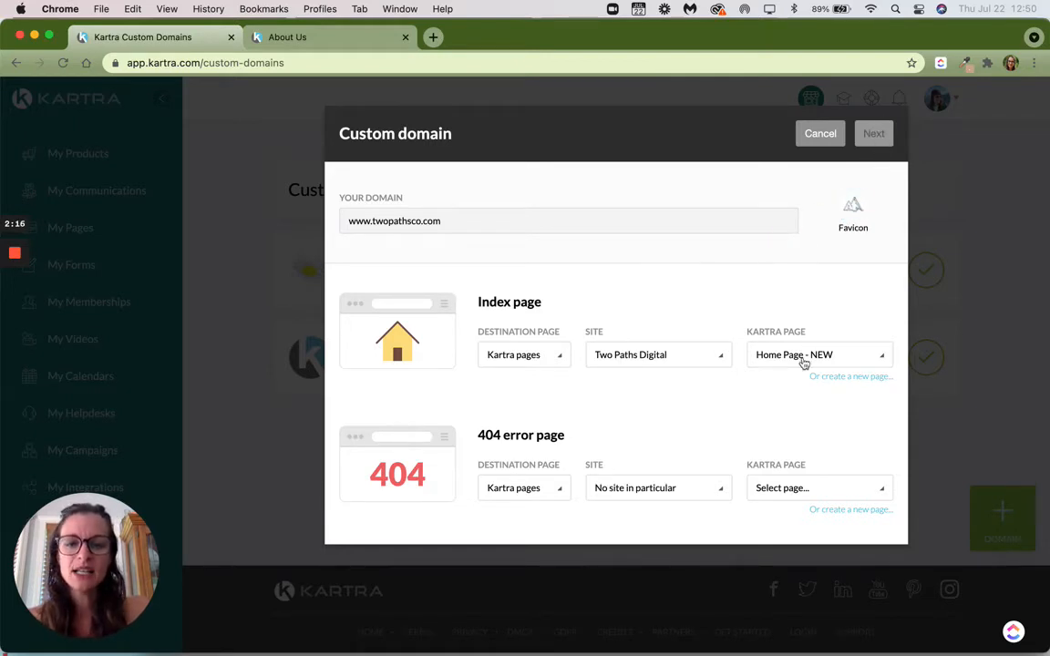
pyautogui.moveTo(696, 493)
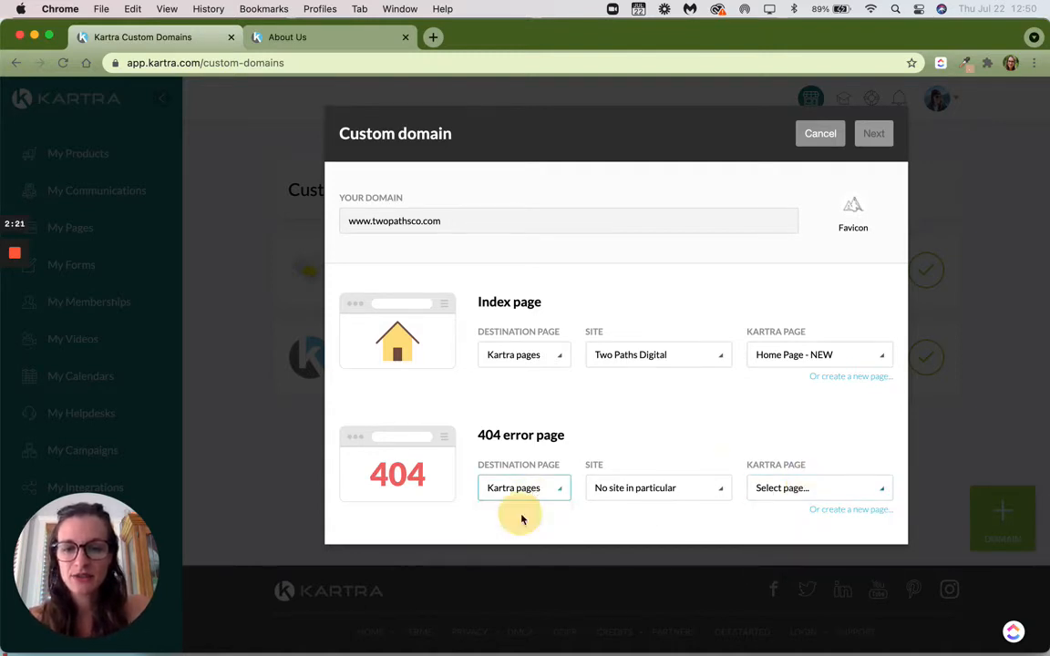
pyautogui.click(525, 488)
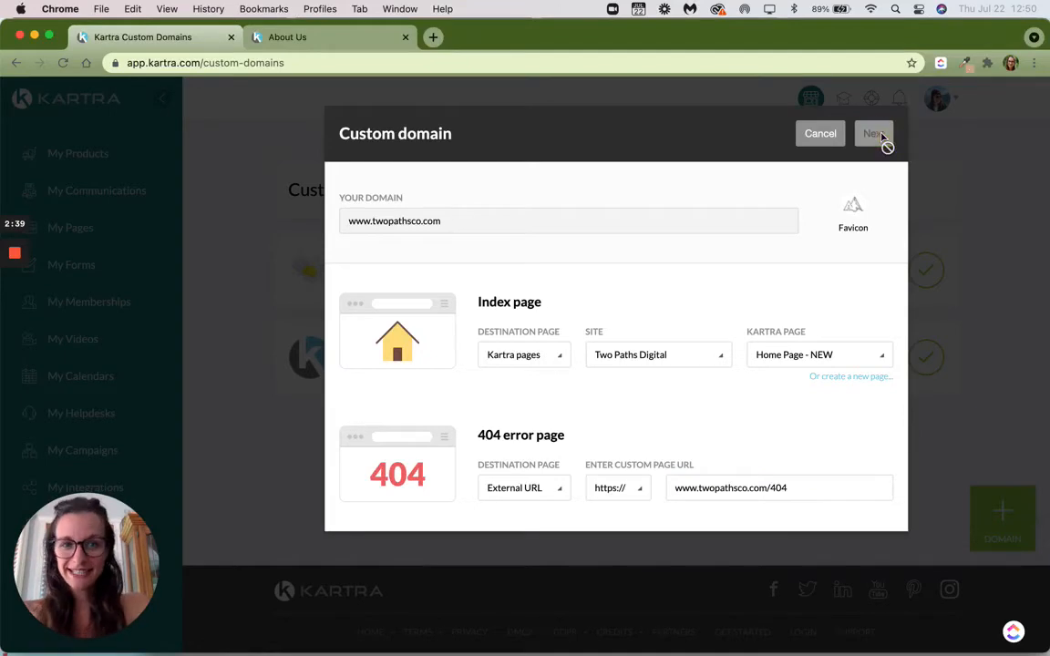
pyautogui.click(871, 133)
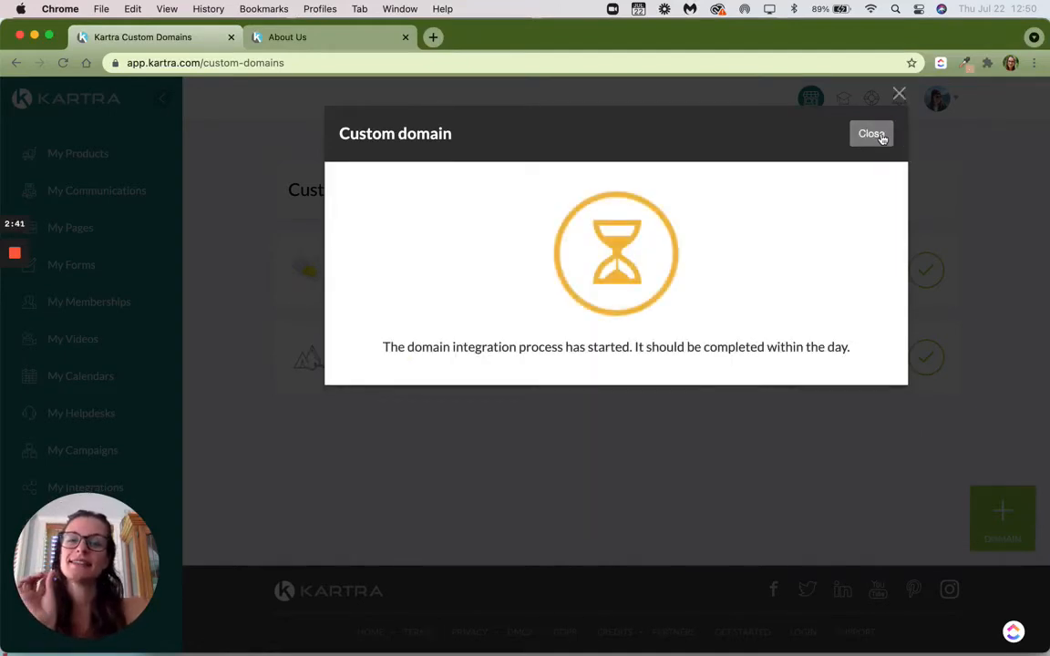
pyautogui.moveTo(881, 135)
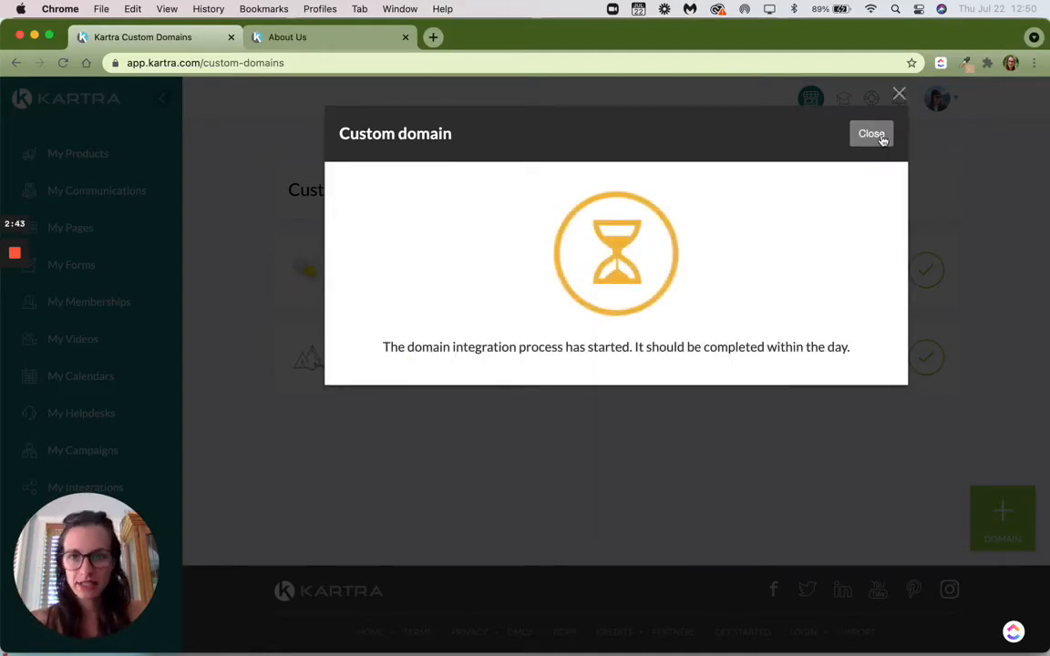
pyautogui.click(872, 133)
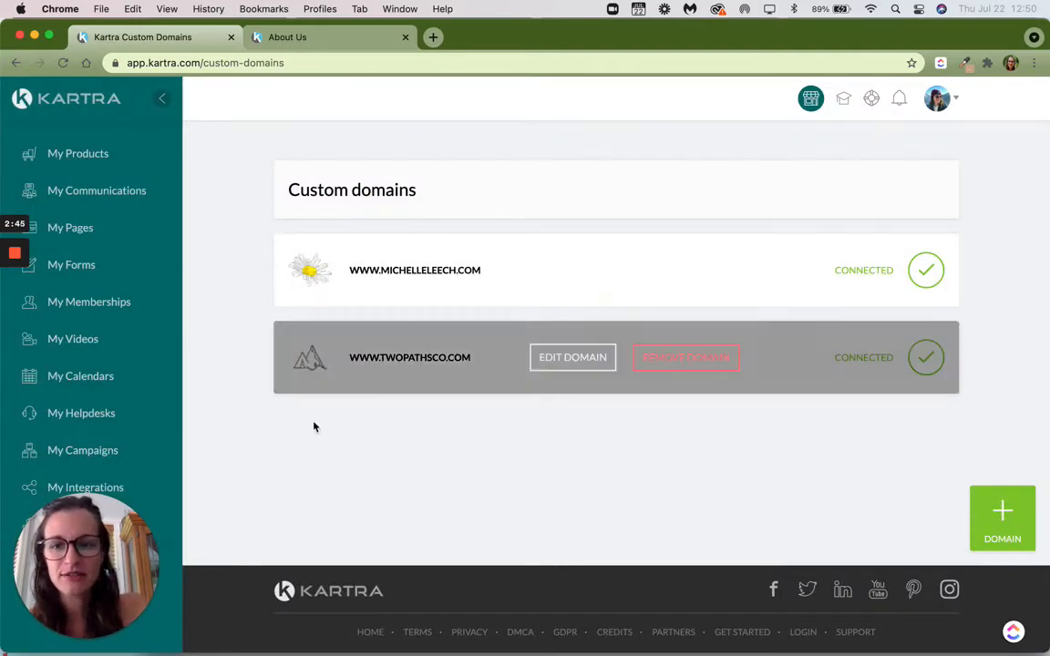
pyautogui.moveTo(382, 434)
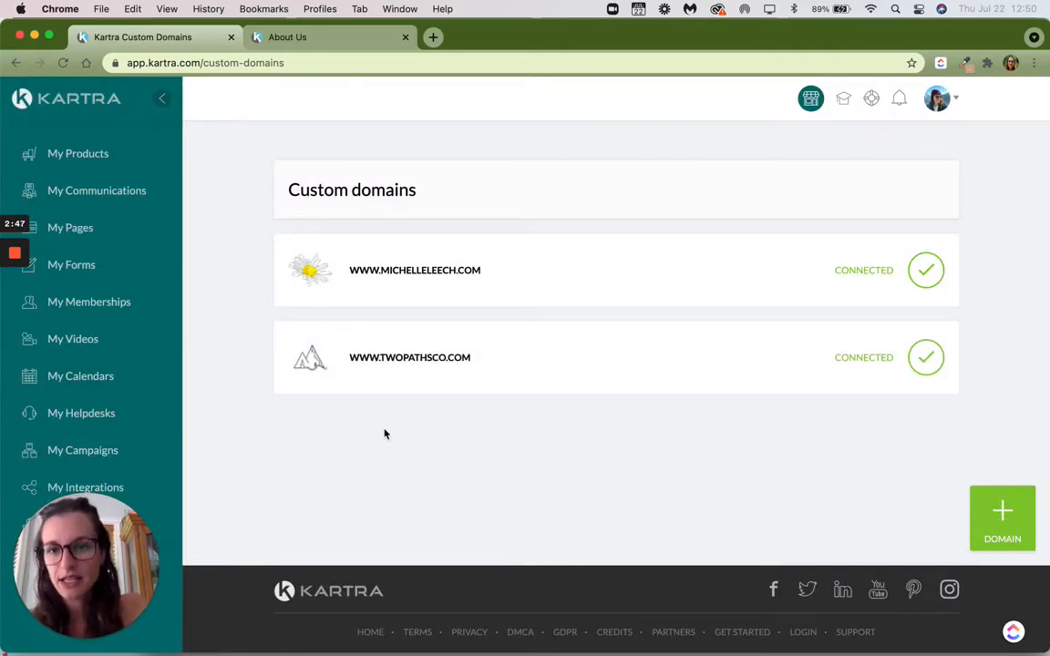
# - Reload the twopathsco.com About Us page in Chrome to see which favicon the tab shows
pyautogui.click(288, 37)
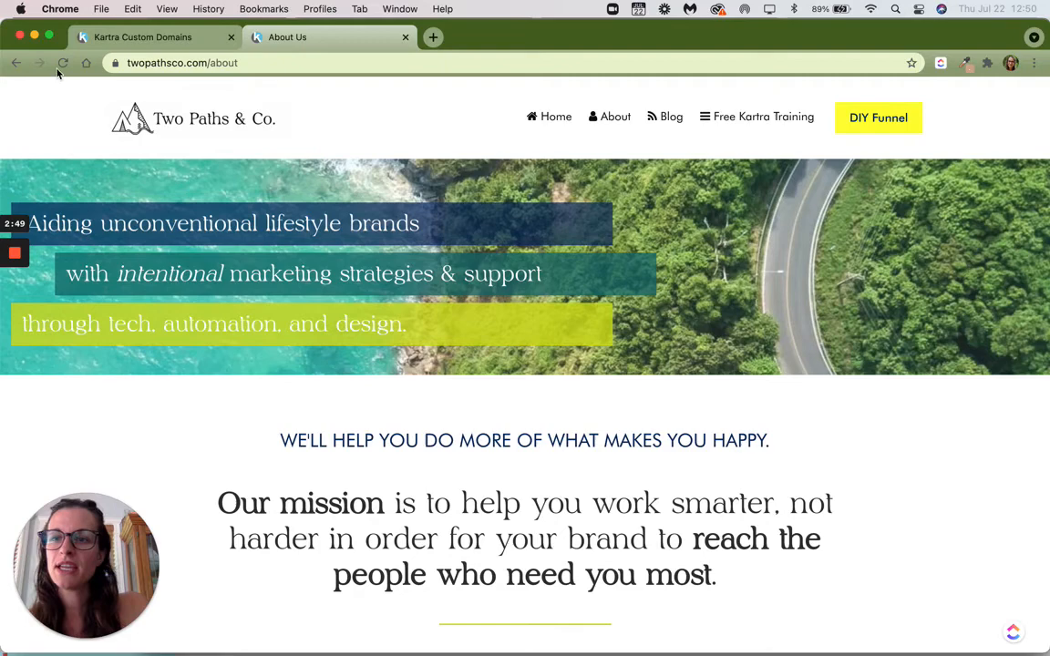
pyautogui.click(62, 62)
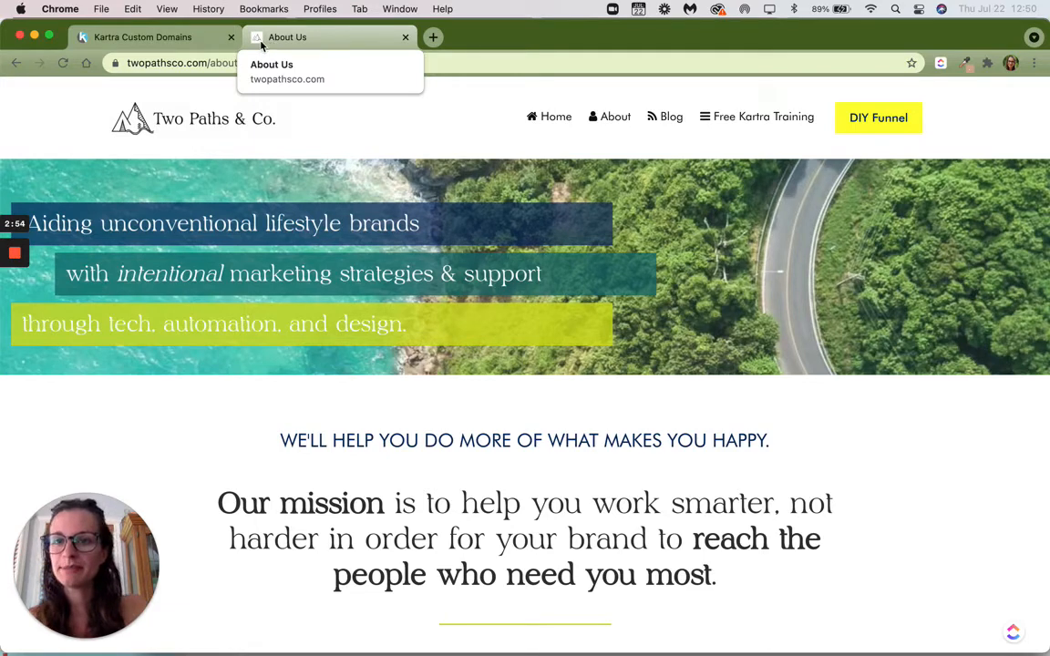
pyautogui.moveTo(337, 33)
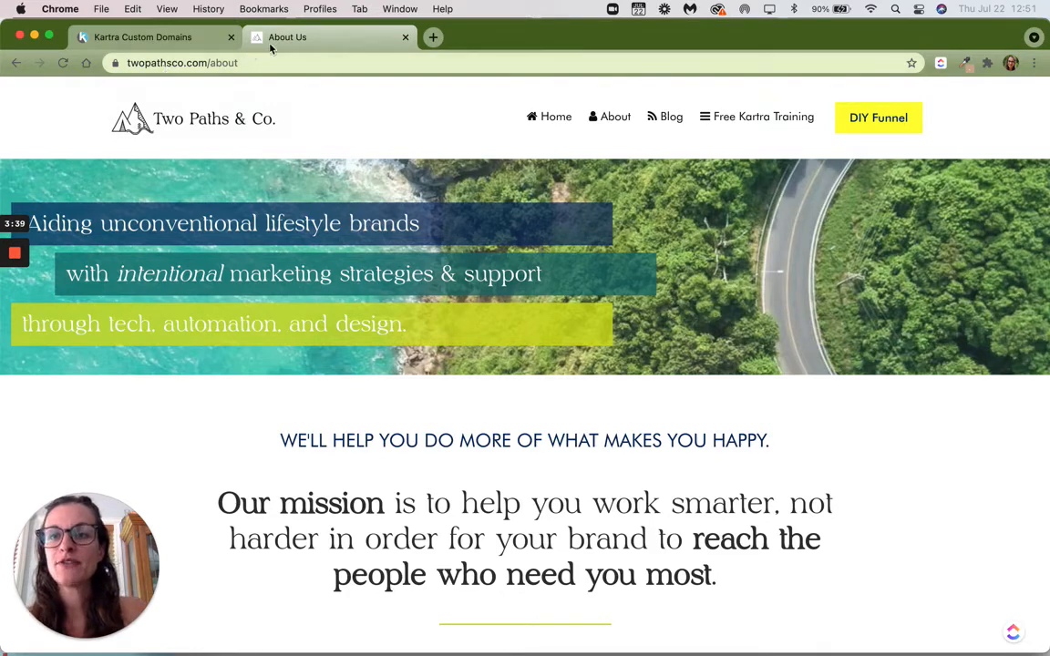
pyautogui.moveTo(142, 37)
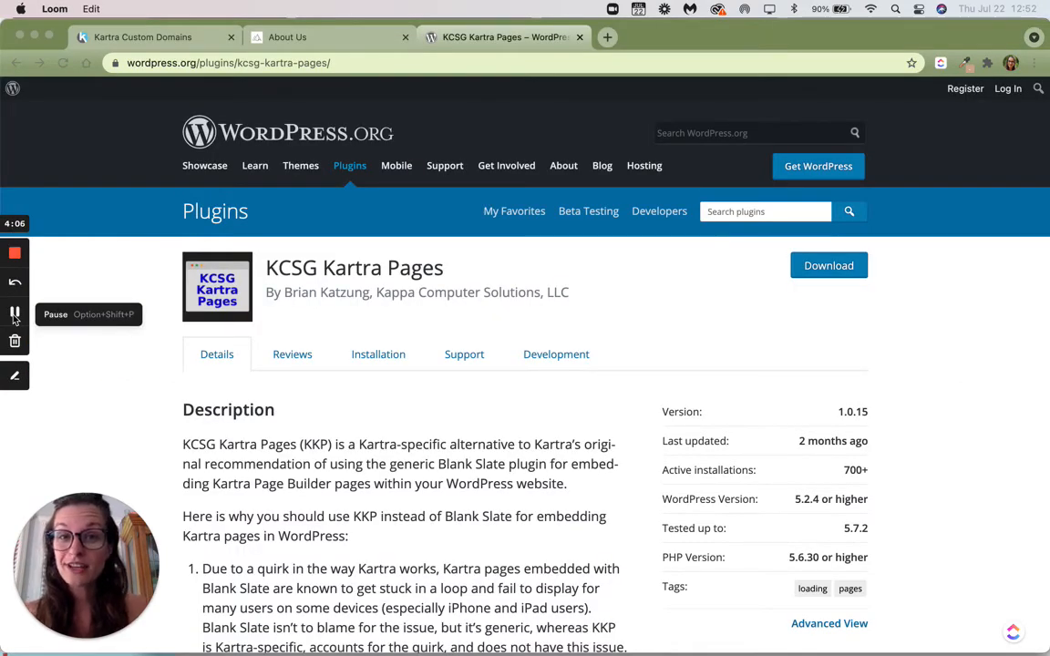
# - Read through the KCSG Kartra Pages plugin description, highlighting the Blank Slate plugin mention
pyautogui.scroll(-3)
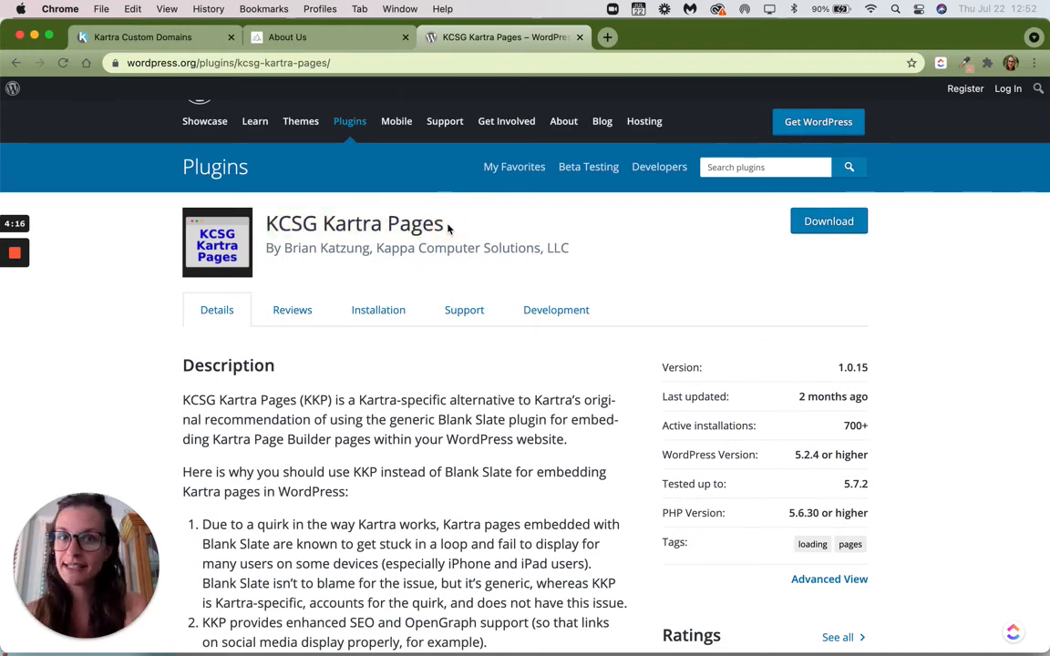
pyautogui.scroll(-3)
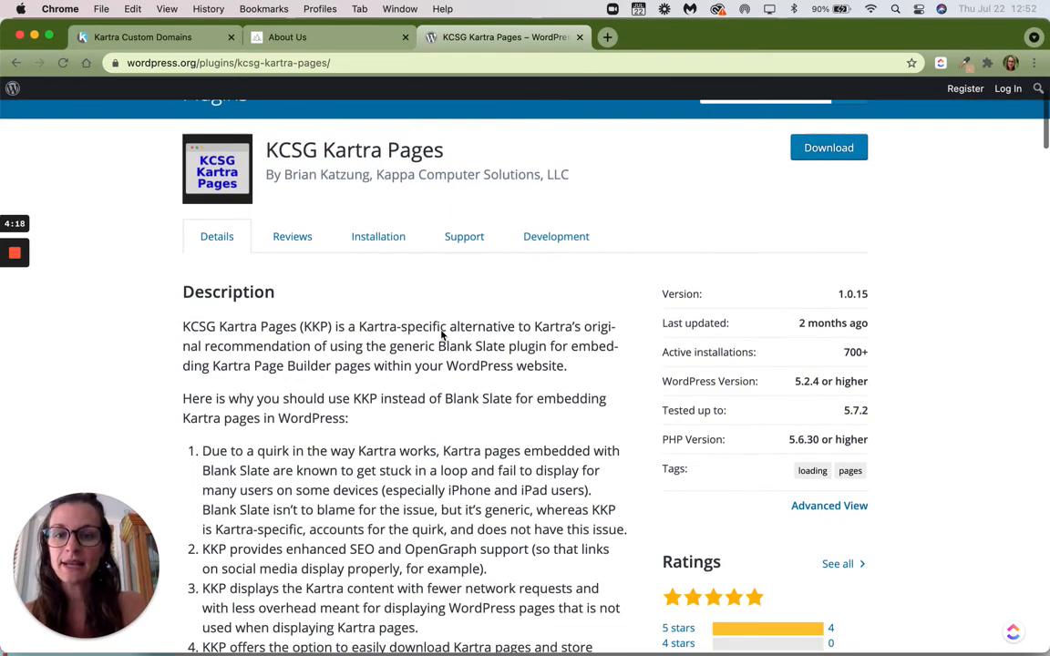
pyautogui.scroll(-3)
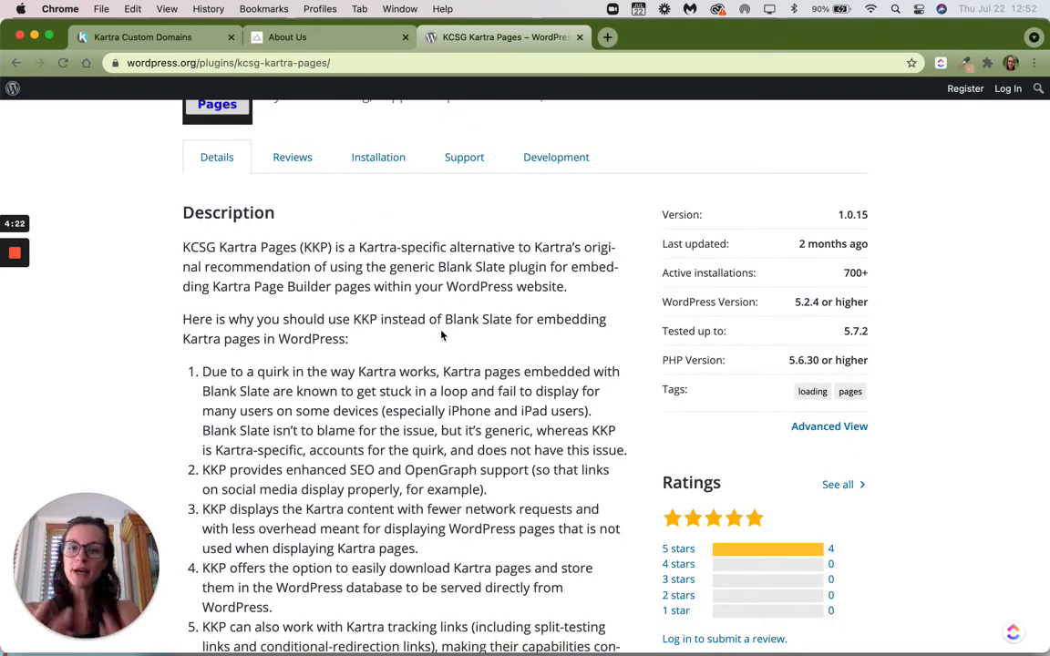
pyautogui.scroll(-3)
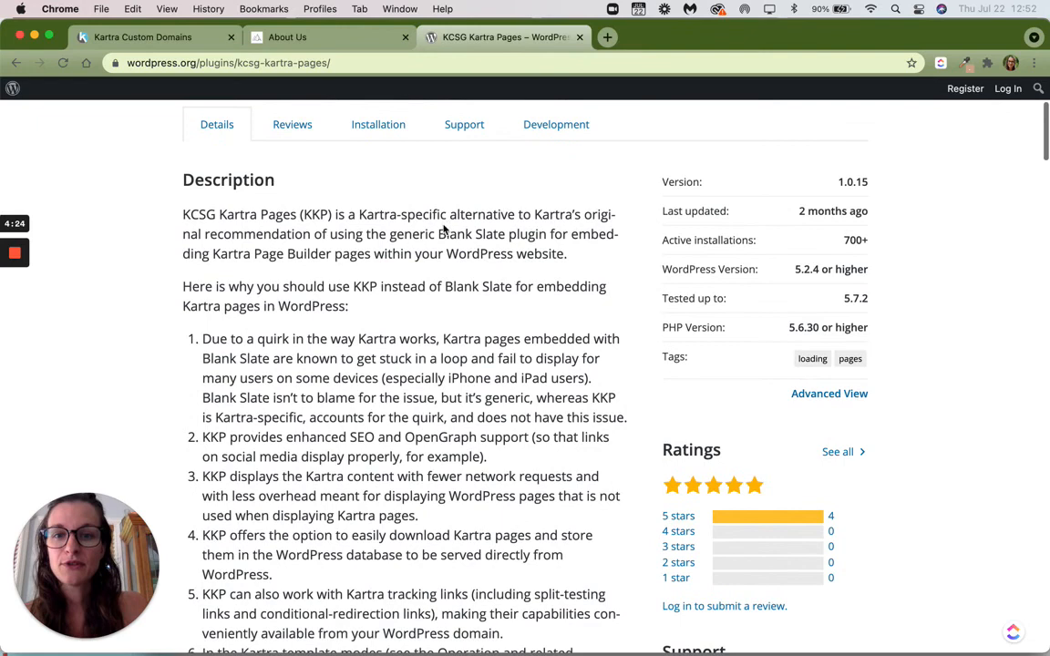
pyautogui.doubleClick(472, 233)
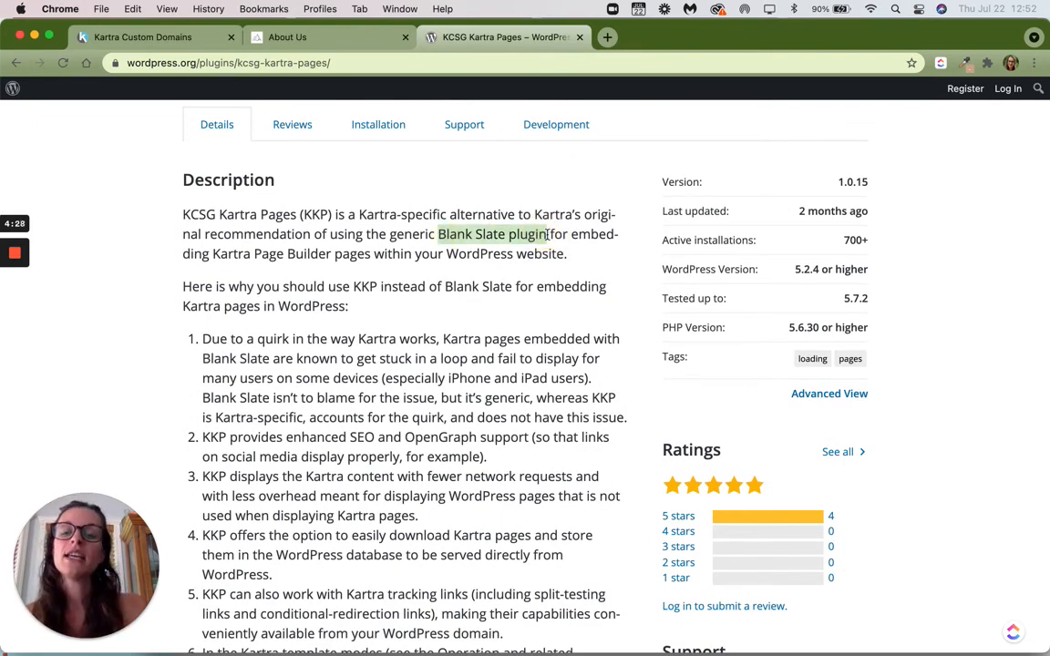
pyautogui.scroll(3)
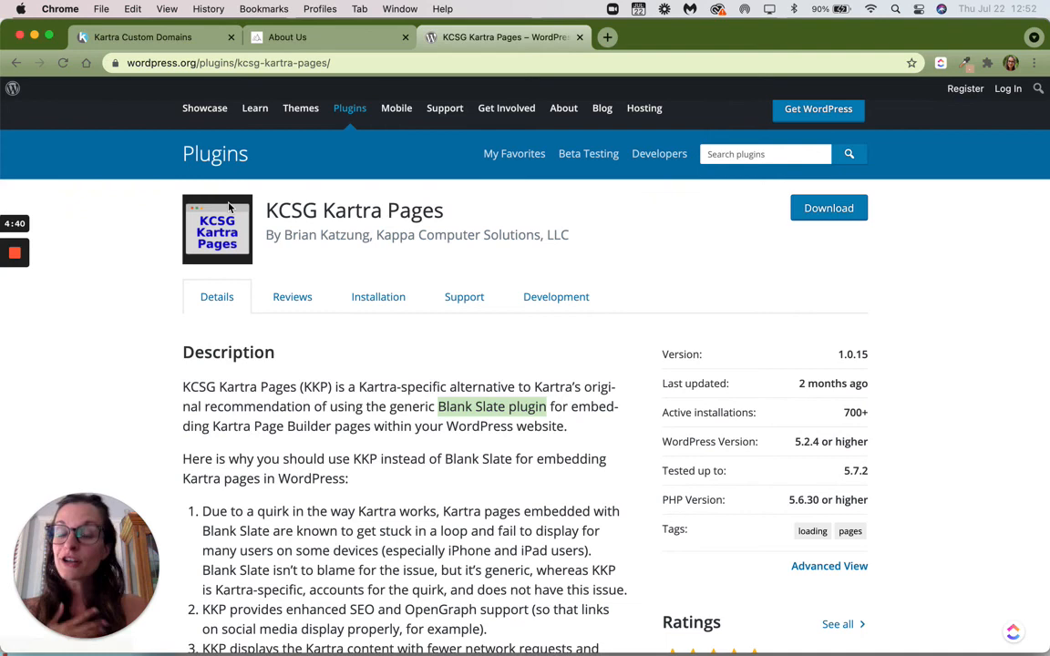
# - Return to the Kartra Custom domains list
pyautogui.click(142, 37)
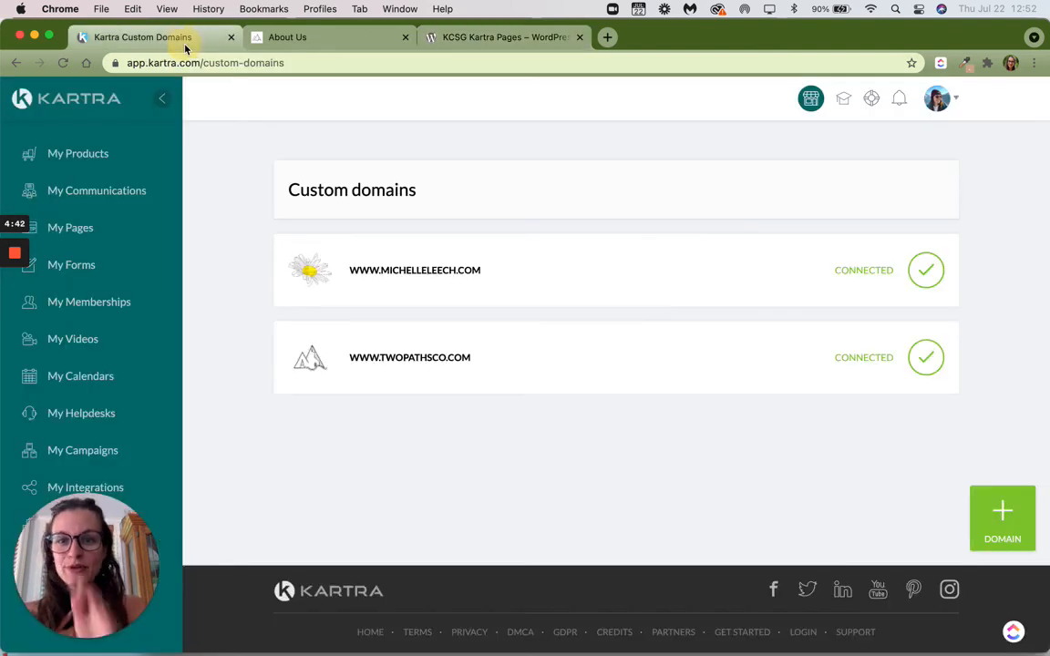